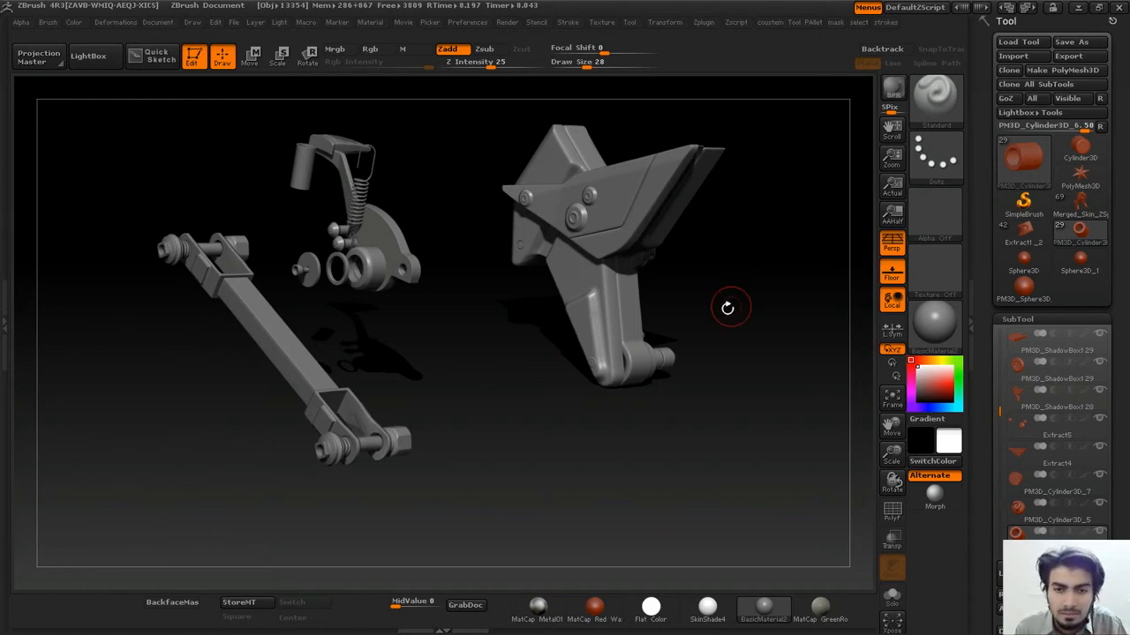
# Select the angled Extract4 bracket SubTool, then orbit and zoom in close on it.
pyautogui.click(892, 277)
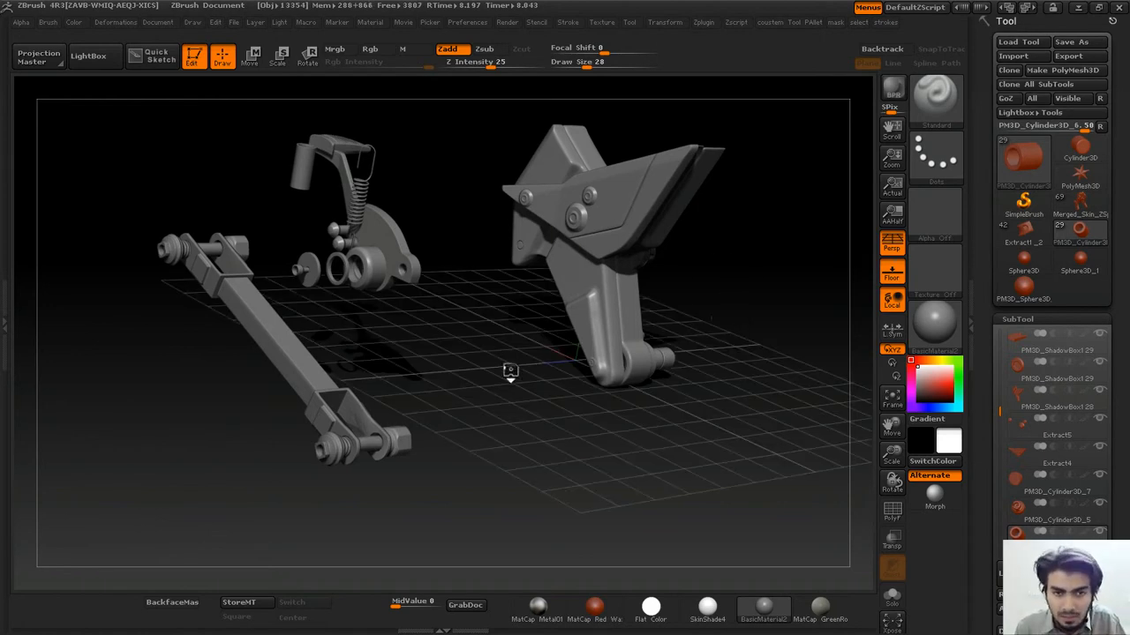
pyautogui.moveTo(510, 370); pyautogui.dragTo(643, 309)
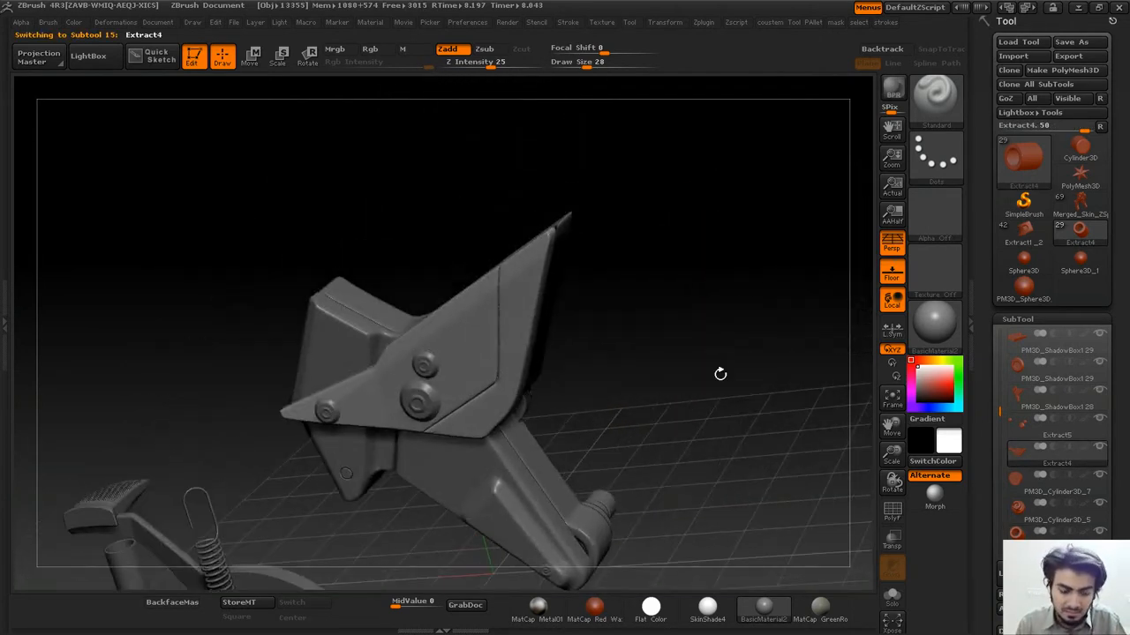
pyautogui.moveTo(720, 374); pyautogui.dragTo(652, 382)
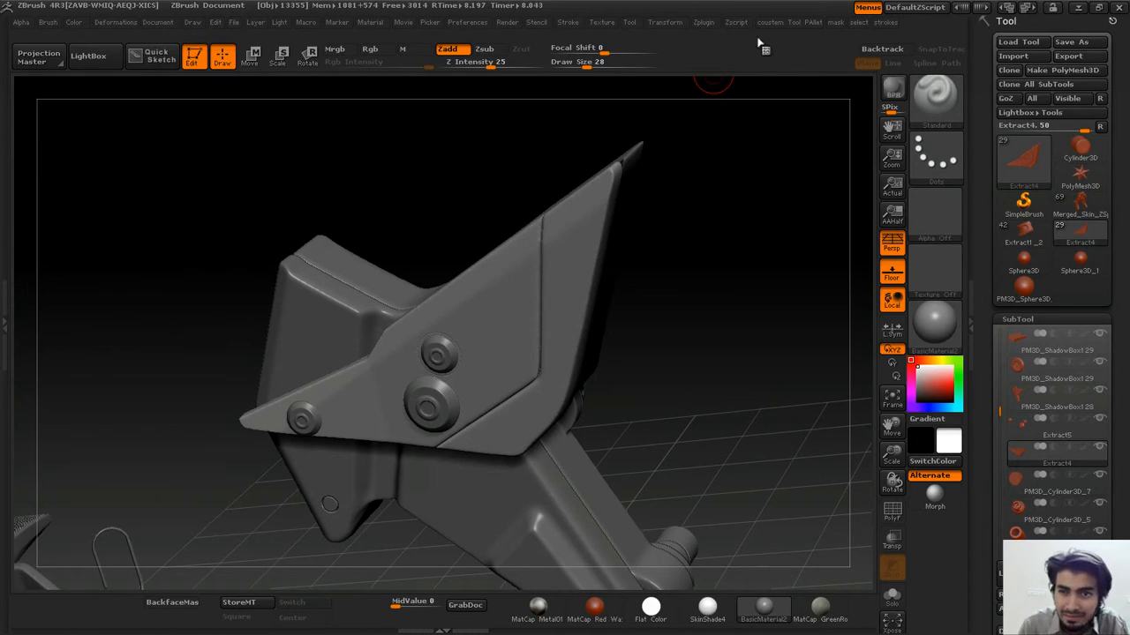
# Expand the Decimation Master section in the Zplugin palette.
pyautogui.click(704, 22)
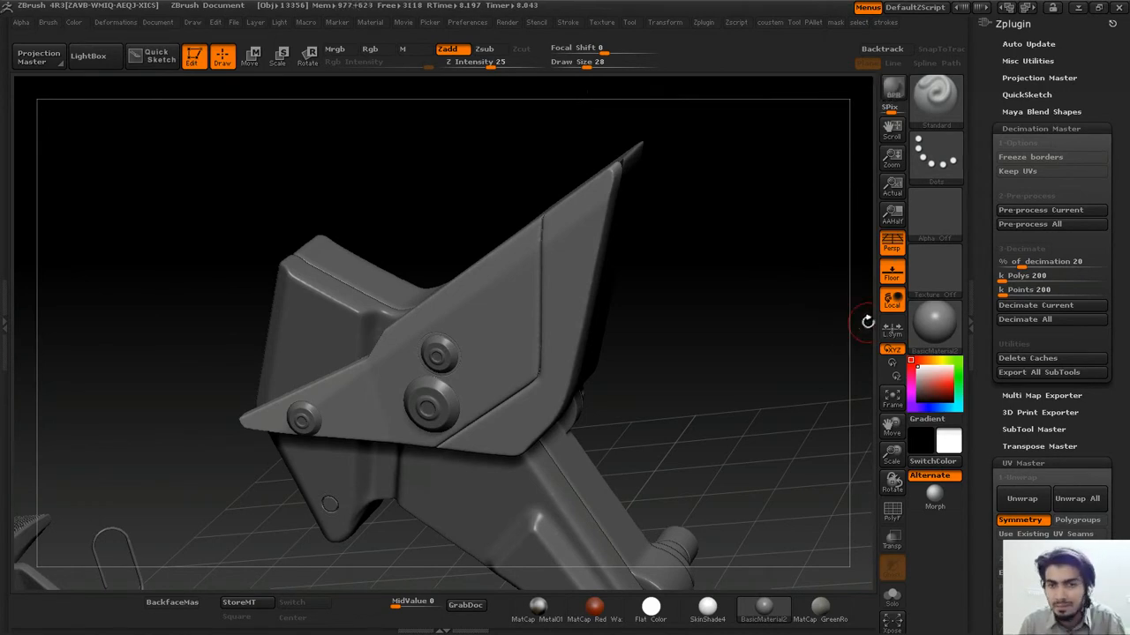
pyautogui.moveTo(717, 369)
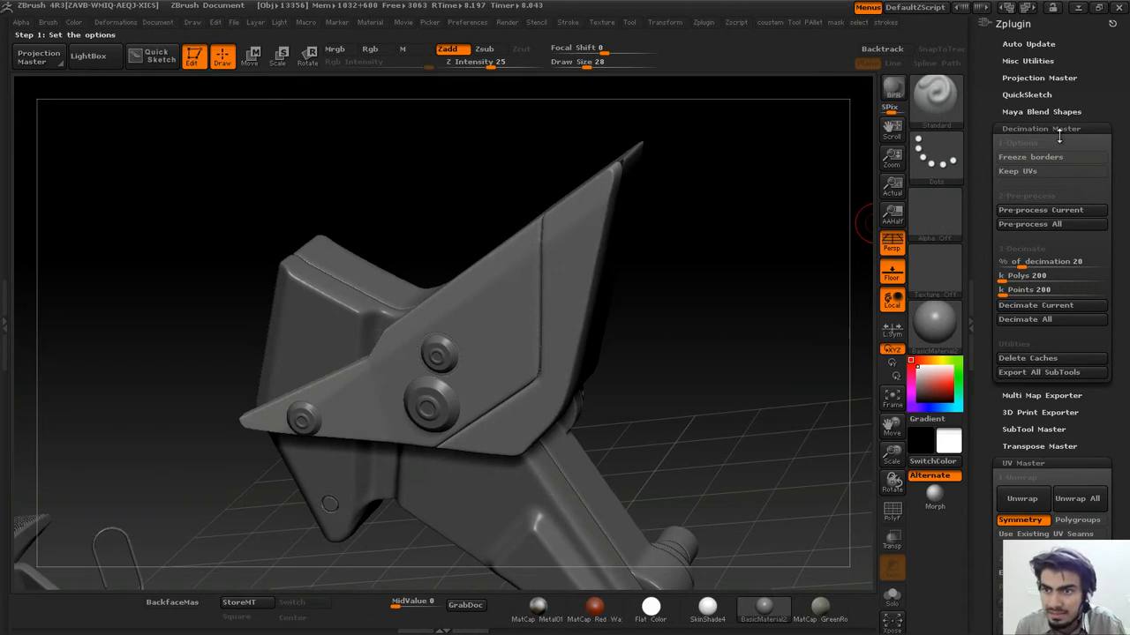
pyautogui.click(1050, 210)
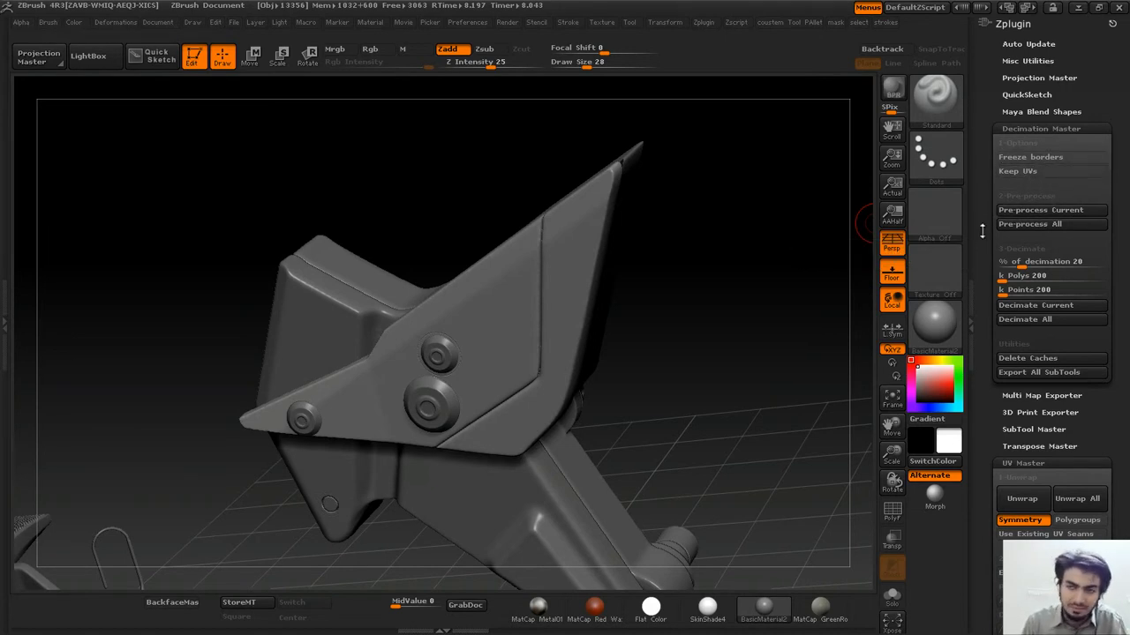
# Pre-process the Extract4 mesh and set % of decimation to 10 (about 226k polygons).
pyautogui.click(1050, 210)
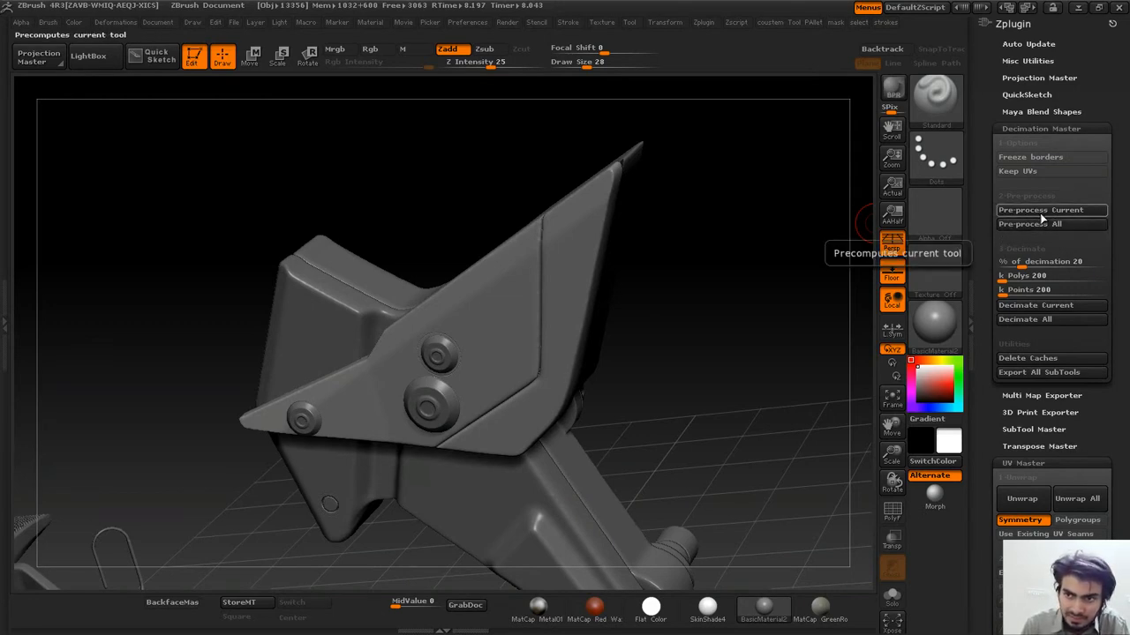
pyautogui.click(1050, 210)
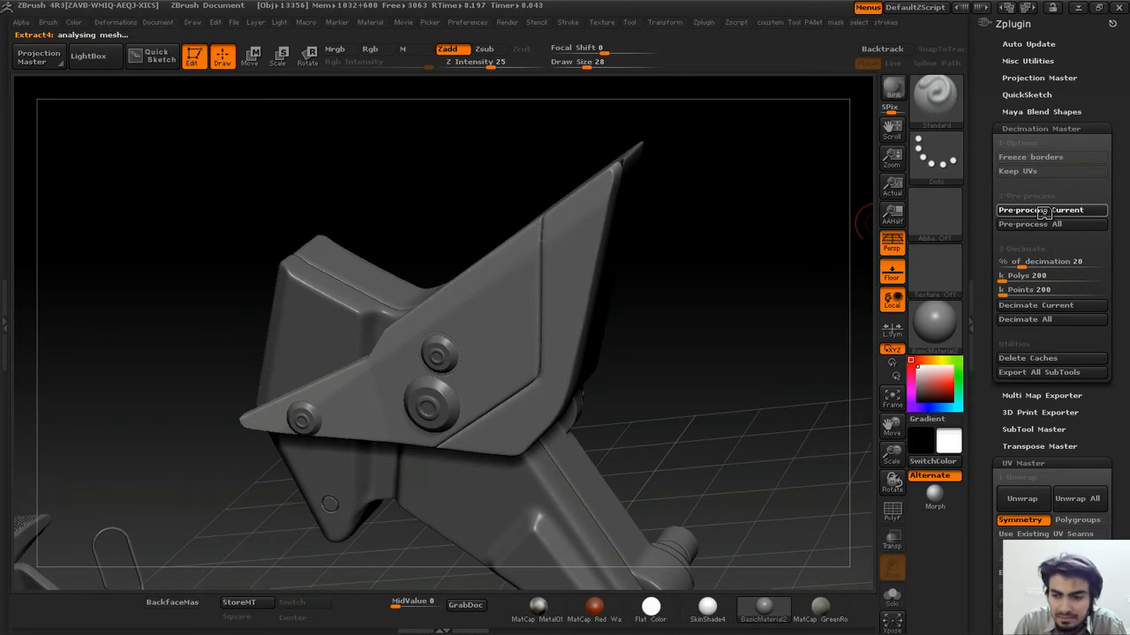
pyautogui.click(1043, 210)
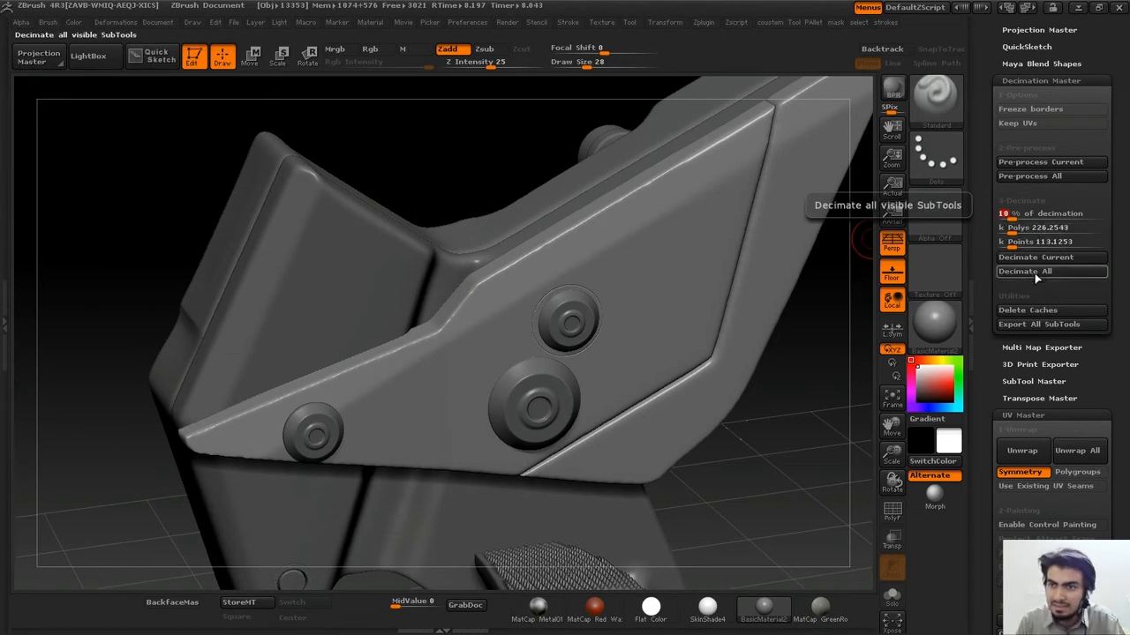
pyautogui.moveTo(1035, 256)
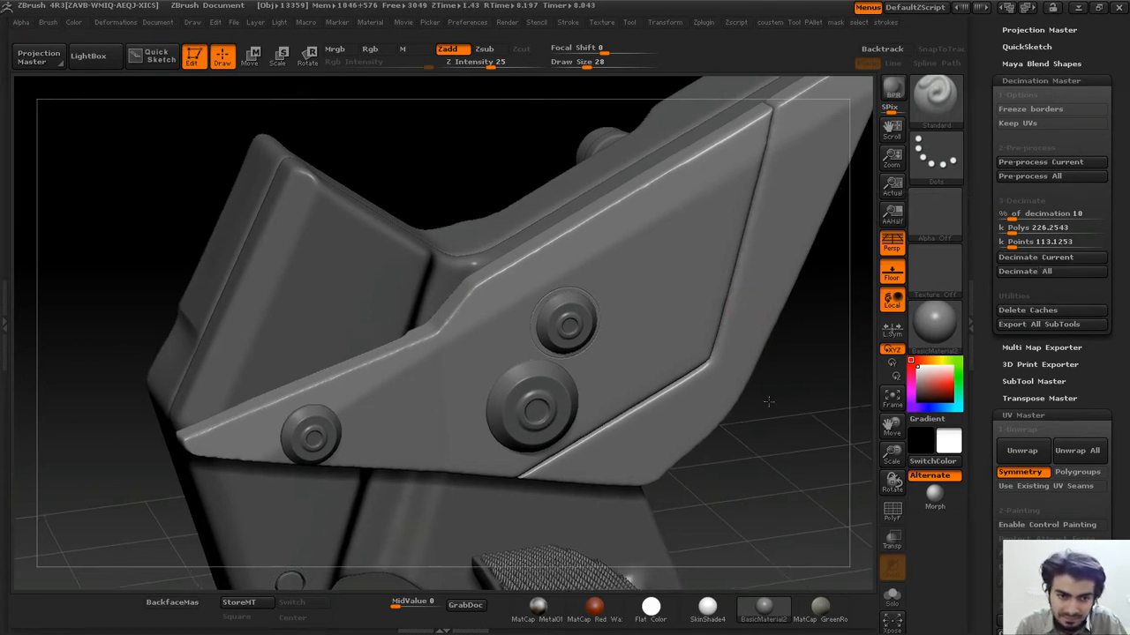
# Orbit around the 10-percent decimated triangles, then rotate the soloed plate piece.
pyautogui.moveTo(767, 401); pyautogui.dragTo(732, 364)
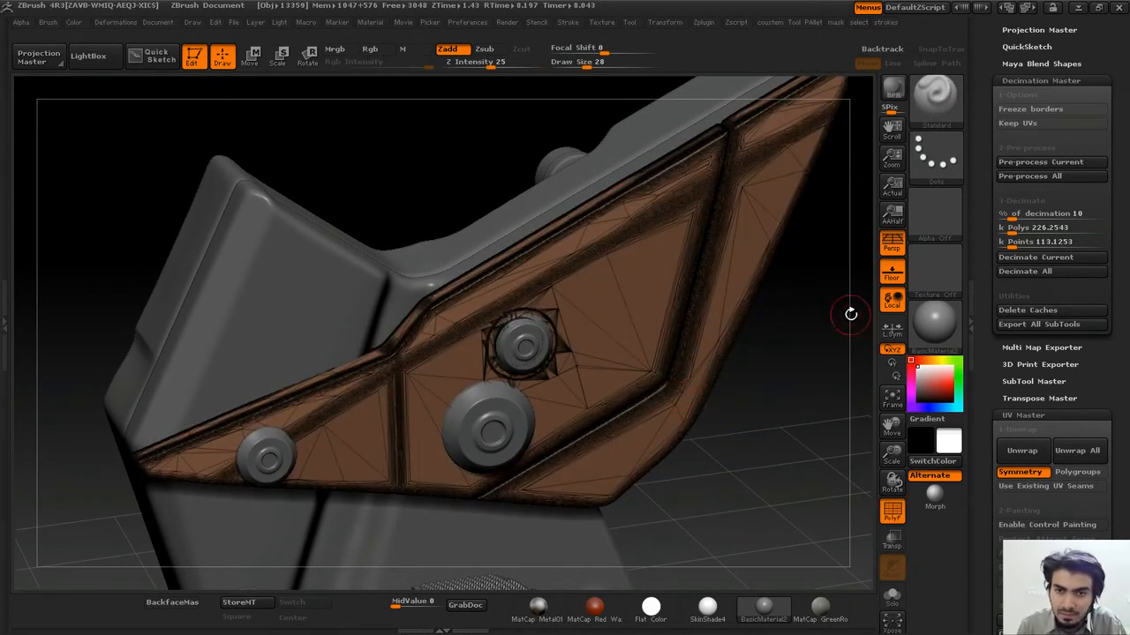
pyautogui.moveTo(847, 313); pyautogui.dragTo(772, 507)
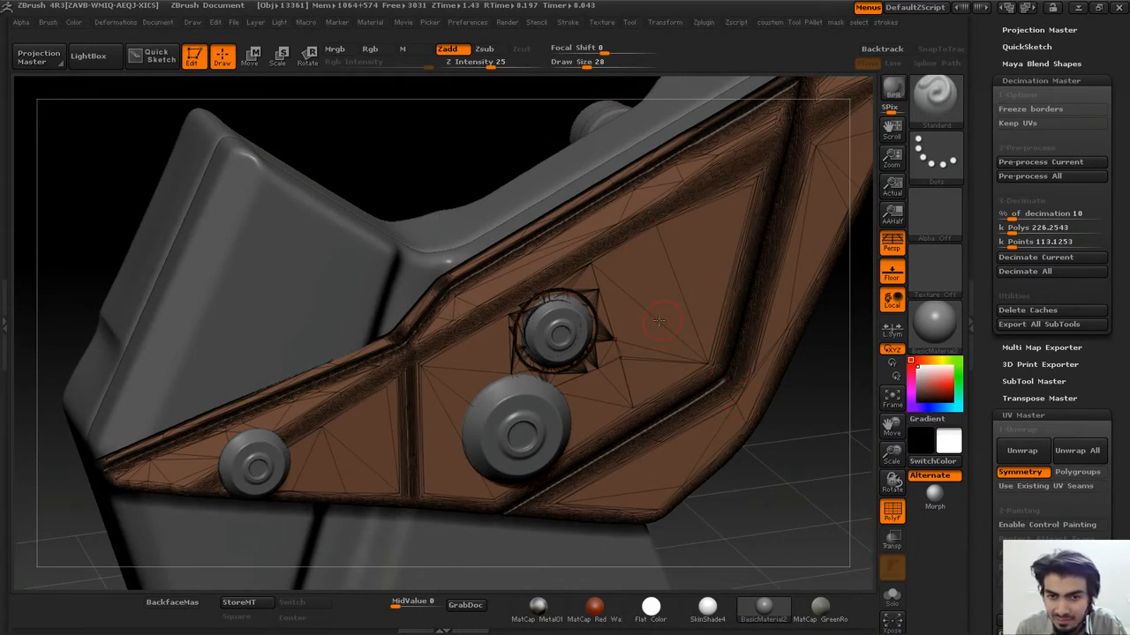
pyautogui.moveTo(810, 466)
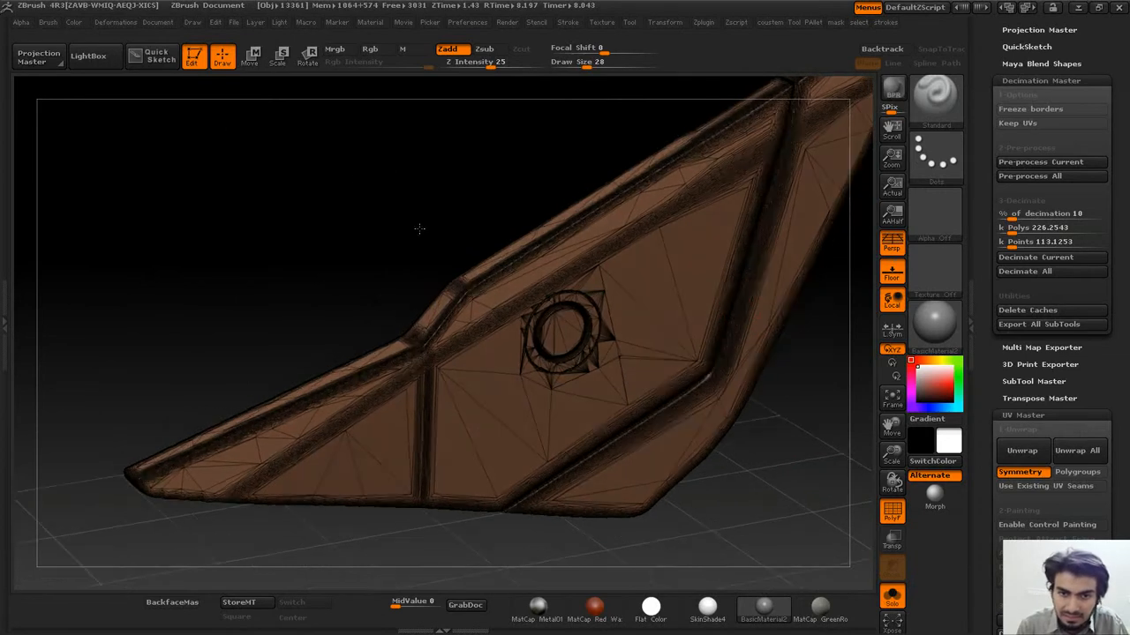
pyautogui.moveTo(419, 228); pyautogui.dragTo(829, 407)
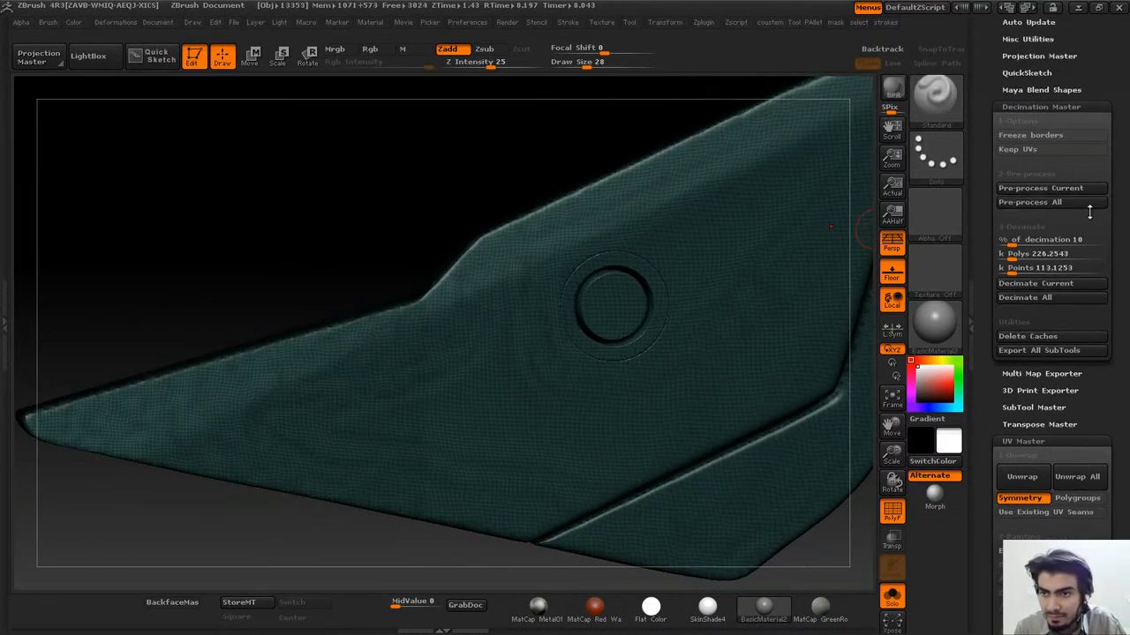
# Decimate the plate piece to 2 percent and orbit to inspect its surface.
pyautogui.click(1050, 239)
pyautogui.write('2')
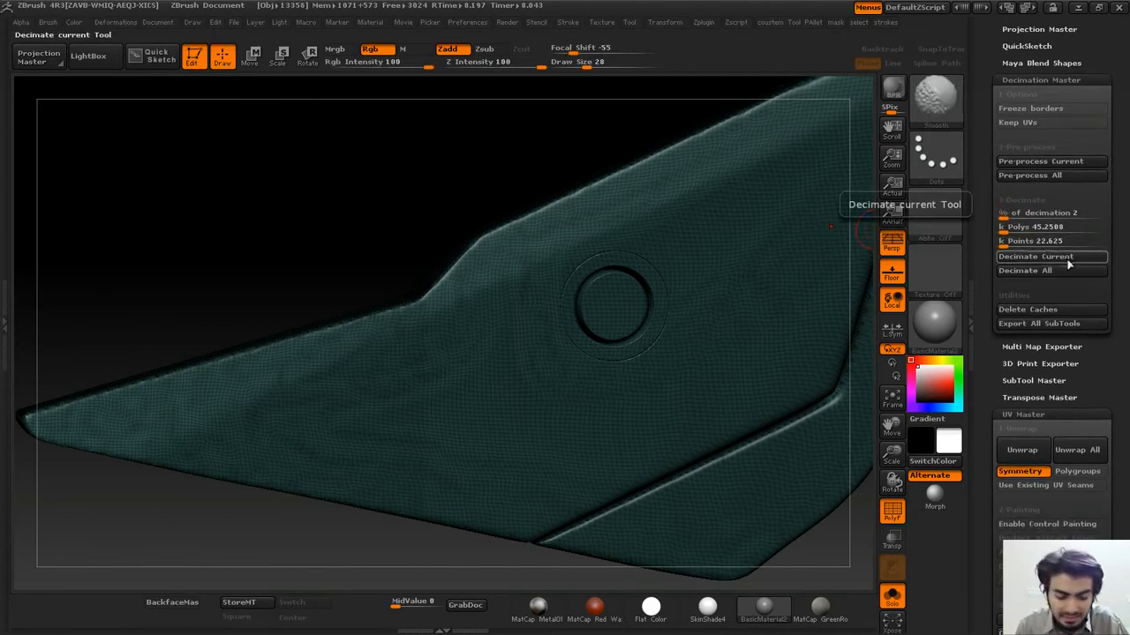
pyautogui.click(1051, 255)
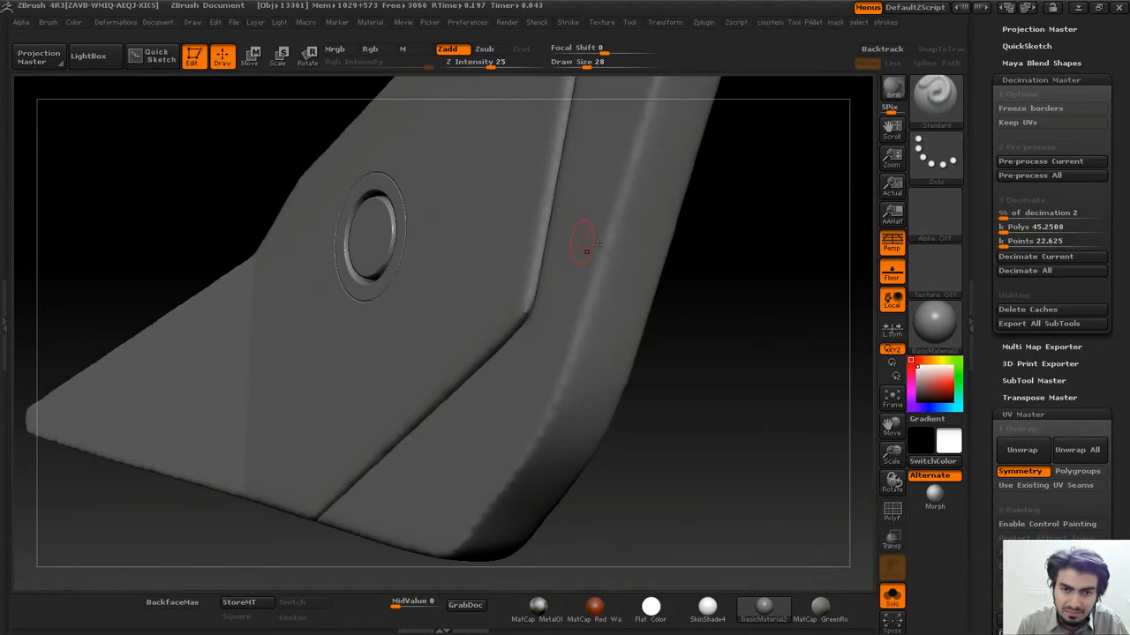
pyautogui.moveTo(587, 252); pyautogui.dragTo(347, 240)
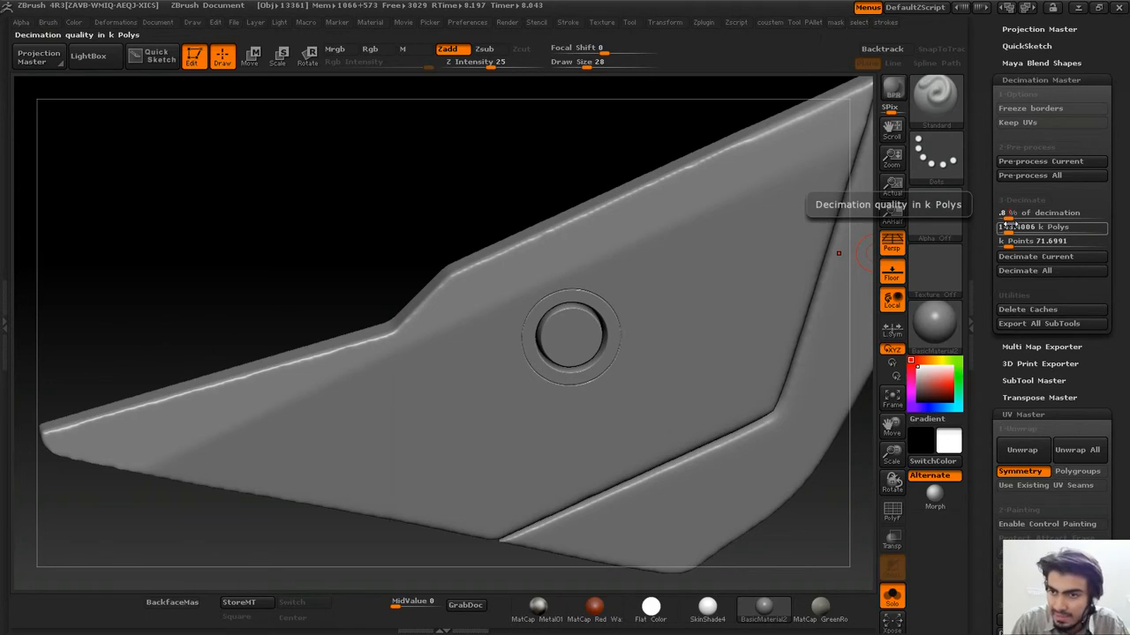
# Decimate the plate to 18.1003k polygons and orbit to check its smooth shape.
pyautogui.click(1034, 256)
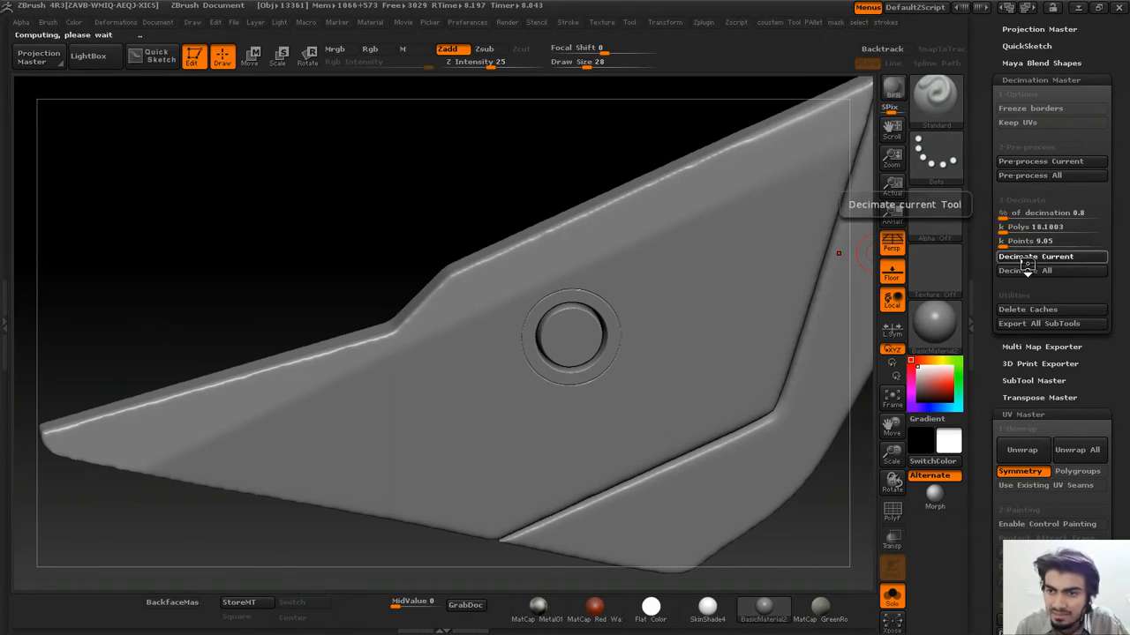
pyautogui.click(1035, 256)
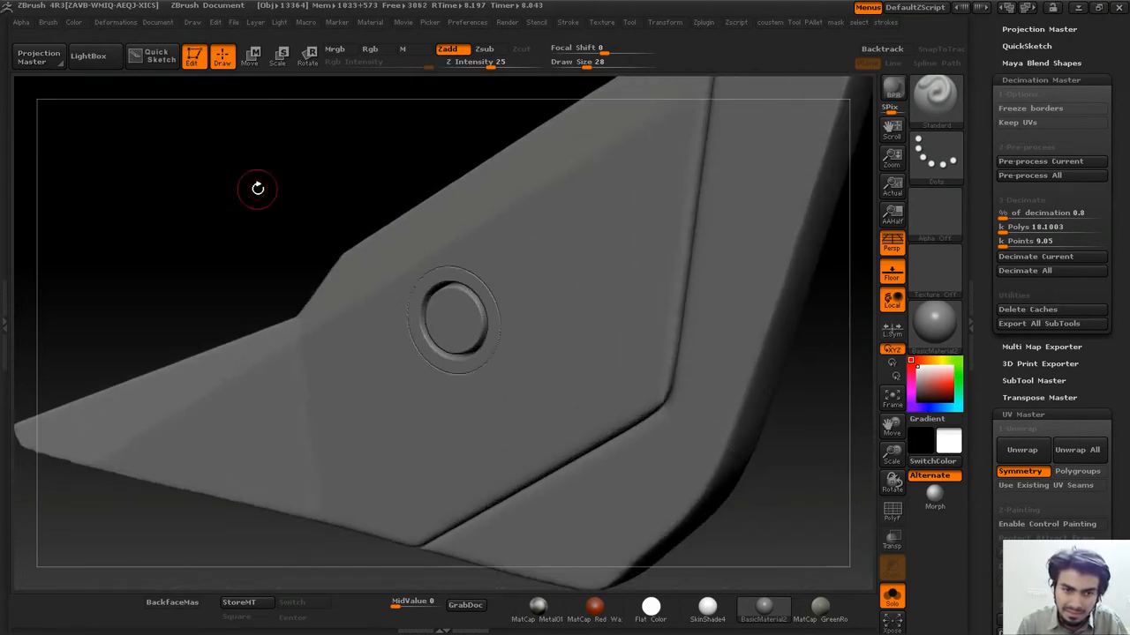
pyautogui.moveTo(257, 188); pyautogui.dragTo(596, 242)
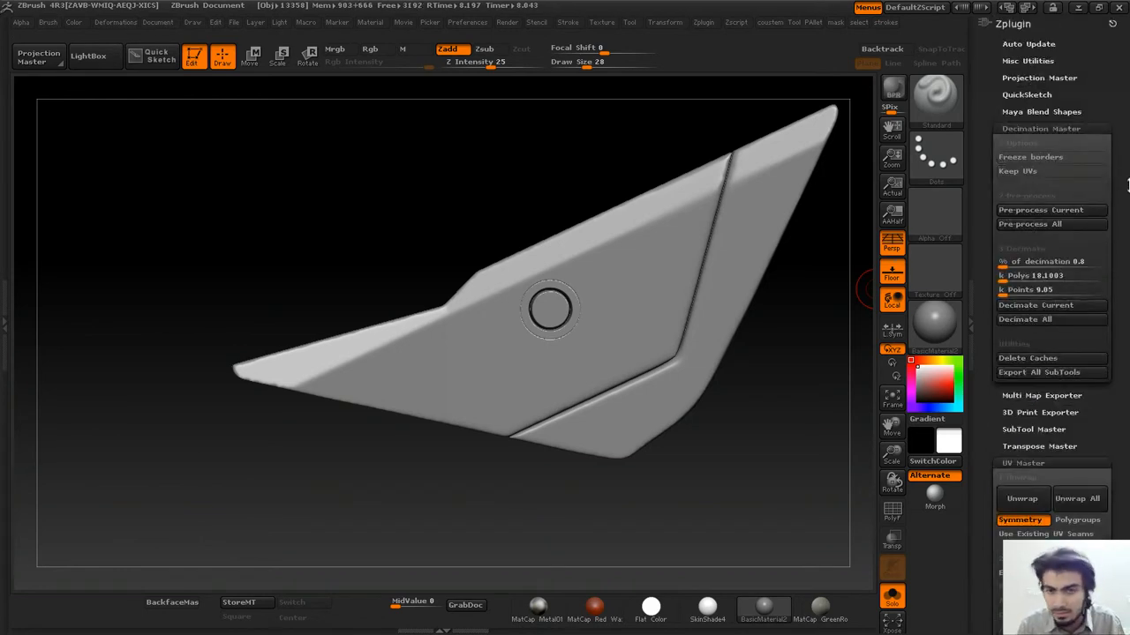
pyautogui.moveTo(1018, 170)
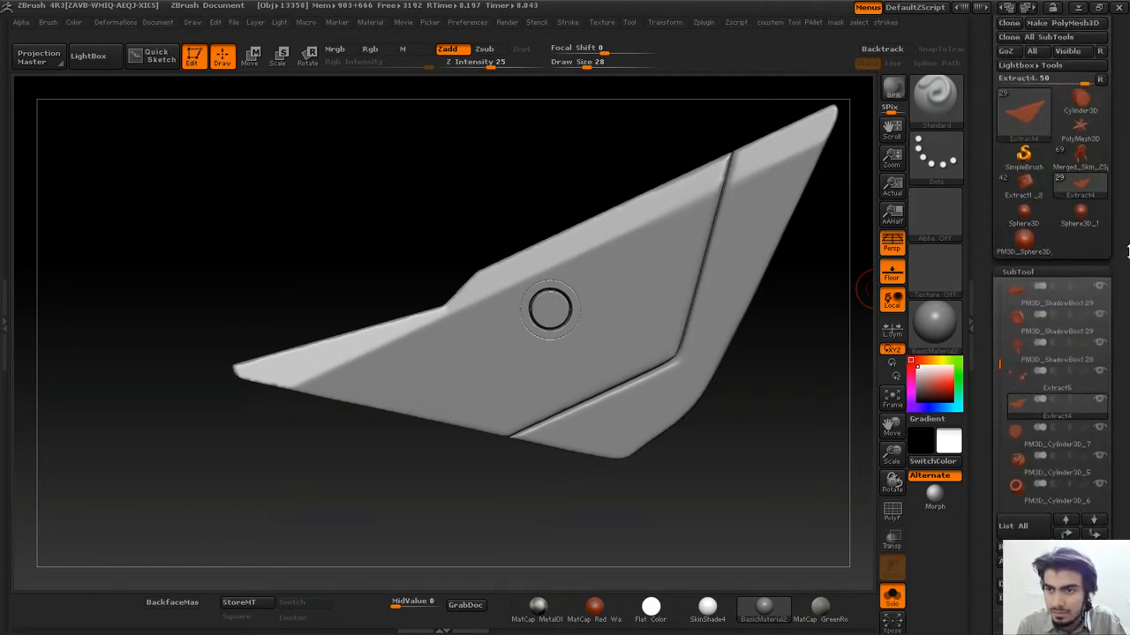
# Open the Tool palette to show the SubTool list.
pyautogui.click(1022, 110)
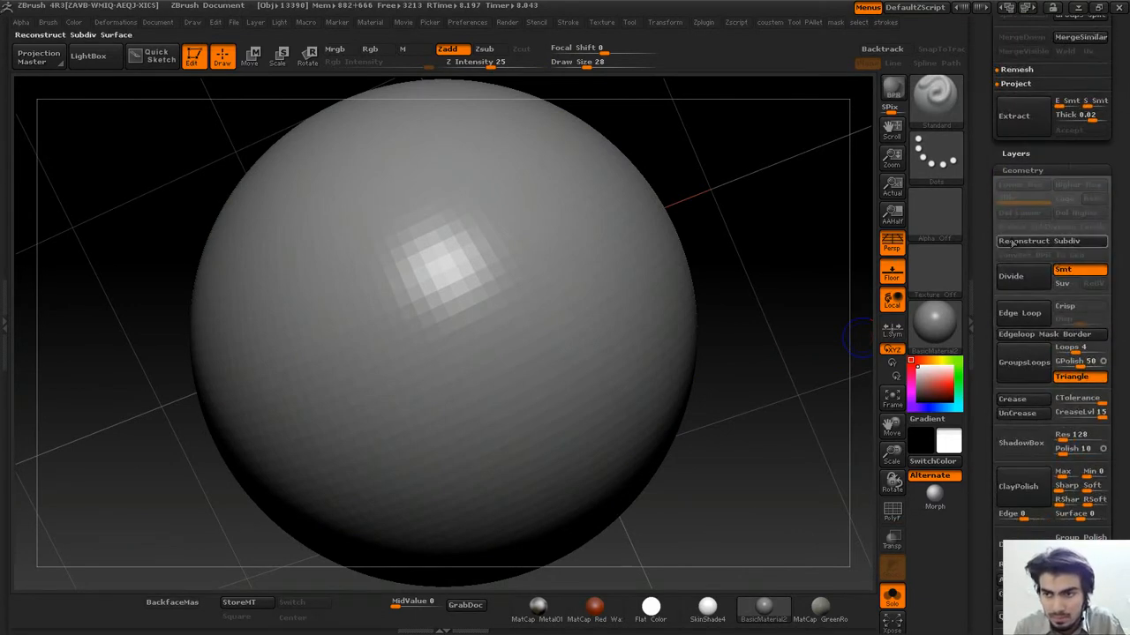
# Reconstruct the sphere's lower subdivision levels and divide it to add polygons.
pyautogui.click(1010, 275)
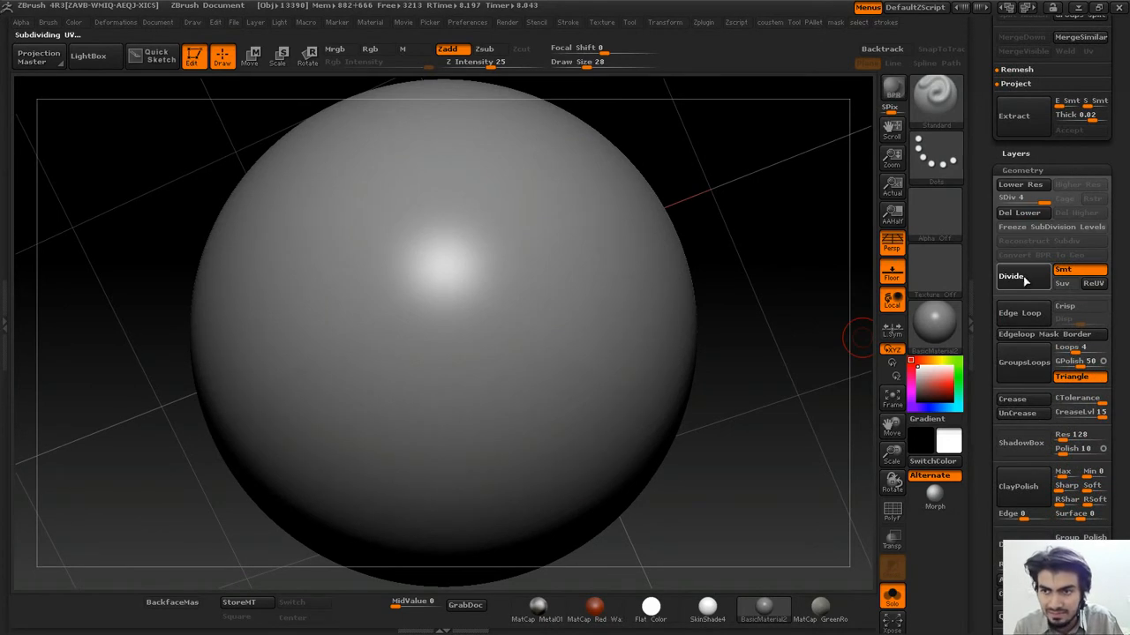
pyautogui.click(1010, 276)
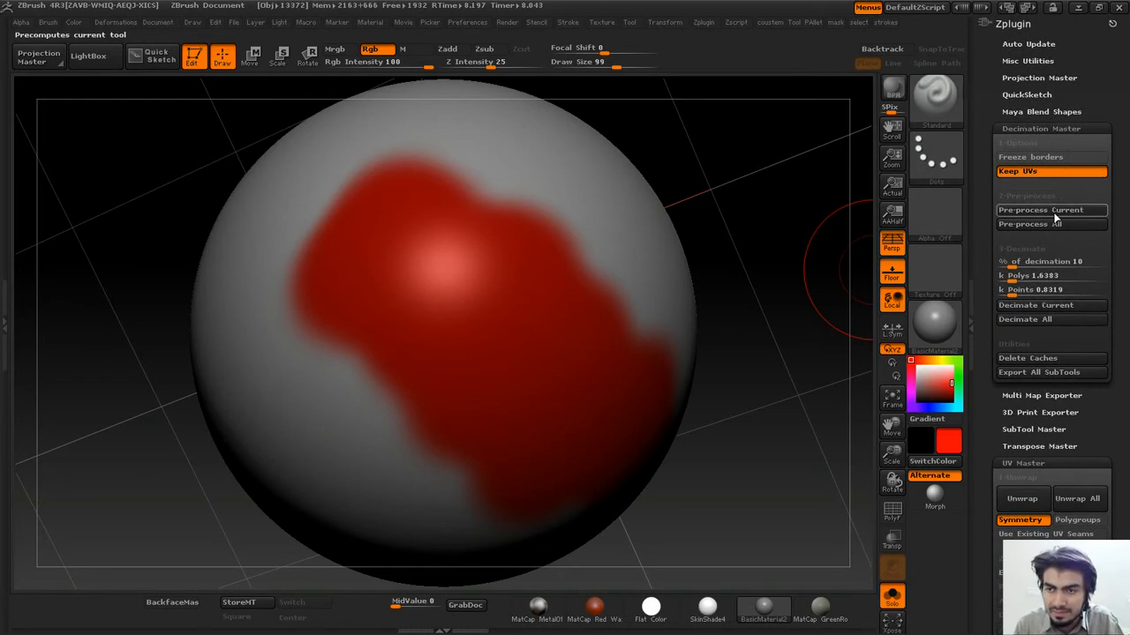
pyautogui.moveTo(1050, 210)
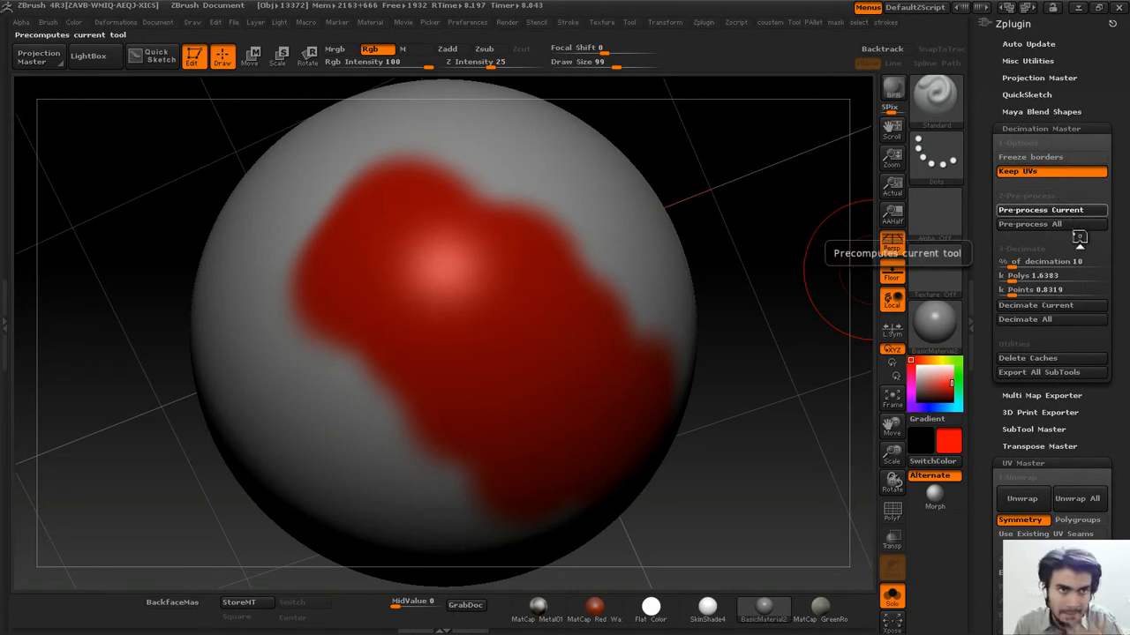
pyautogui.moveTo(773, 336)
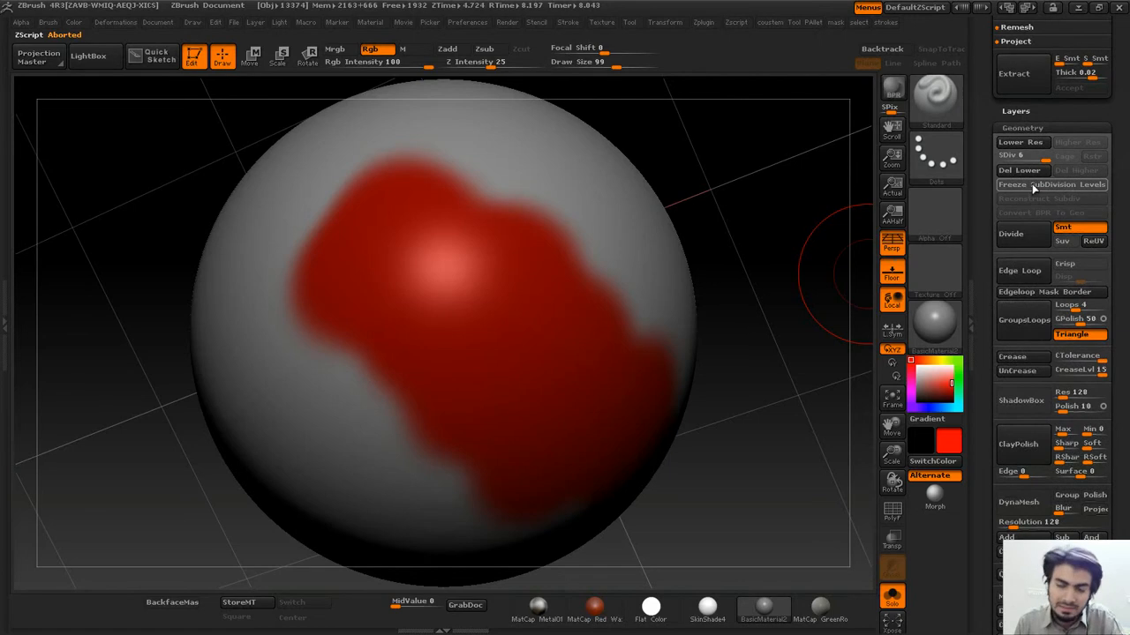
pyautogui.moveTo(1050, 184)
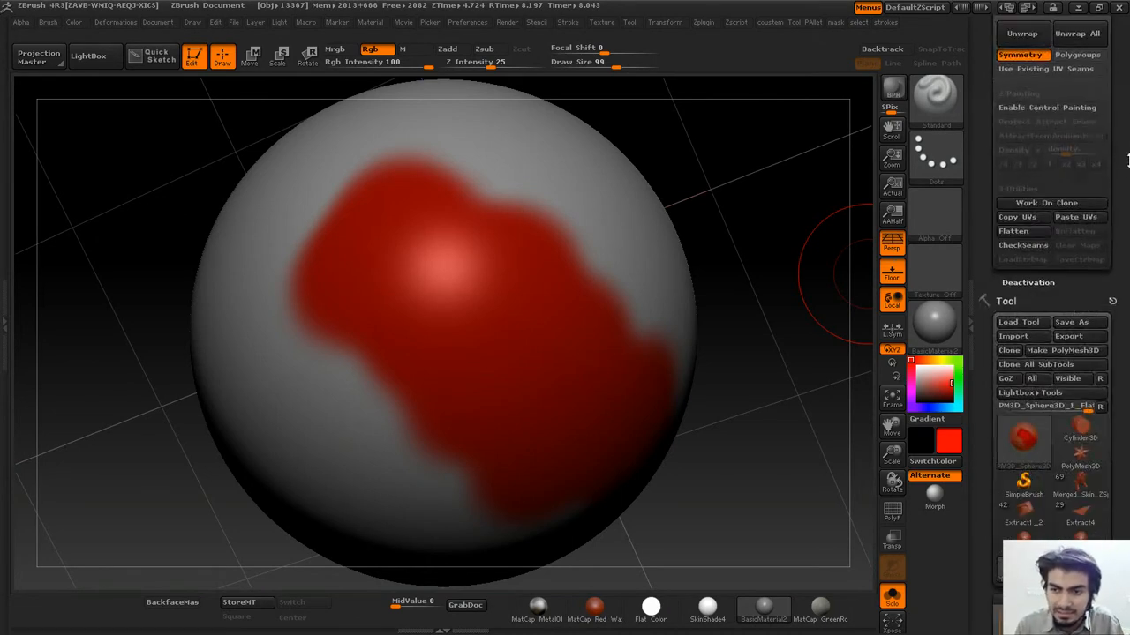
pyautogui.click(1012, 24)
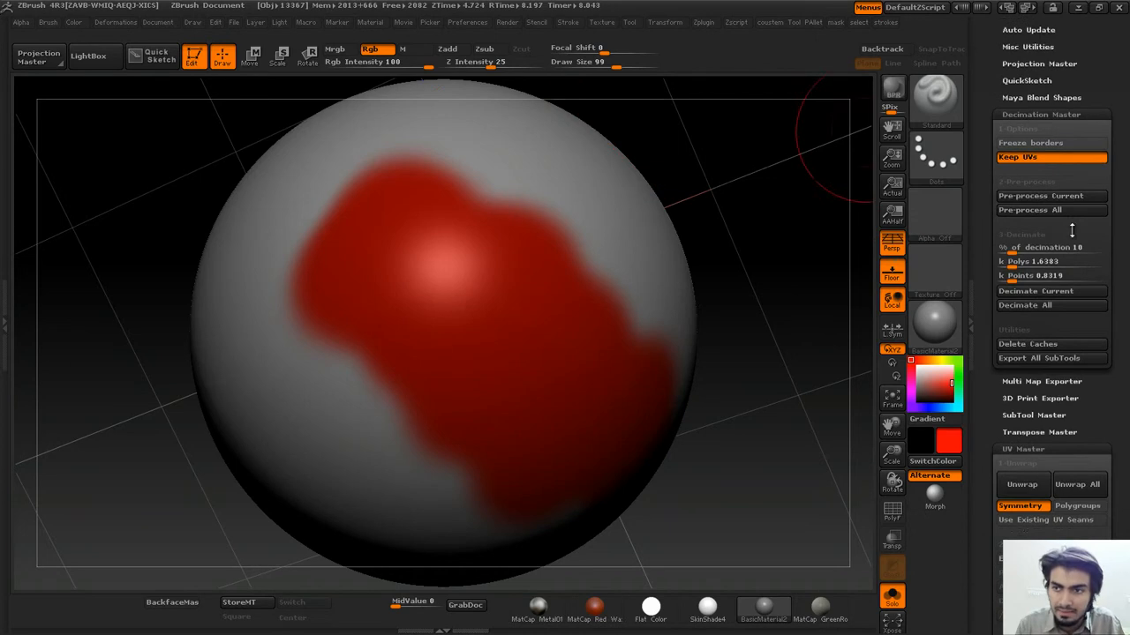
pyautogui.click(1041, 195)
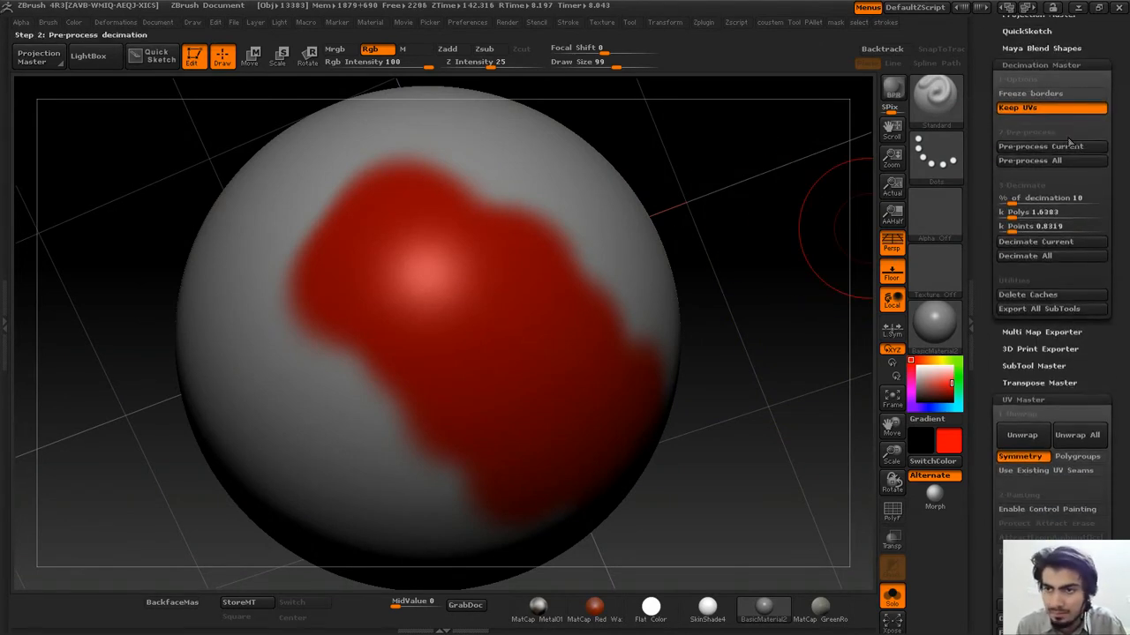
# Pre-process the red-painted sphere and decimate it at 10 percent.
pyautogui.click(1049, 146)
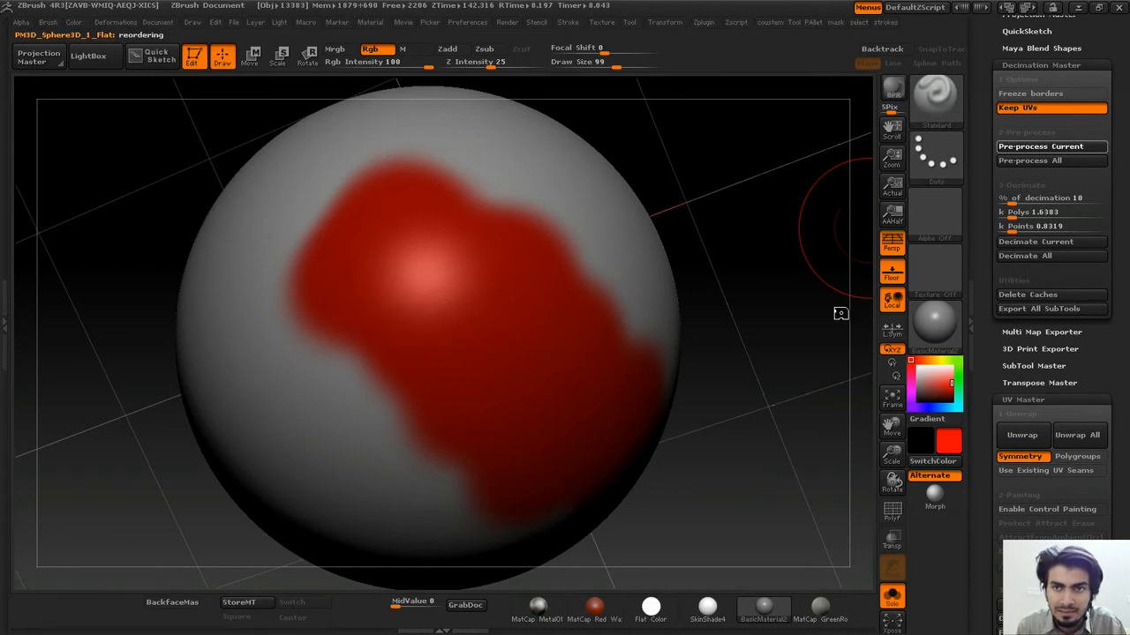
pyautogui.click(1036, 241)
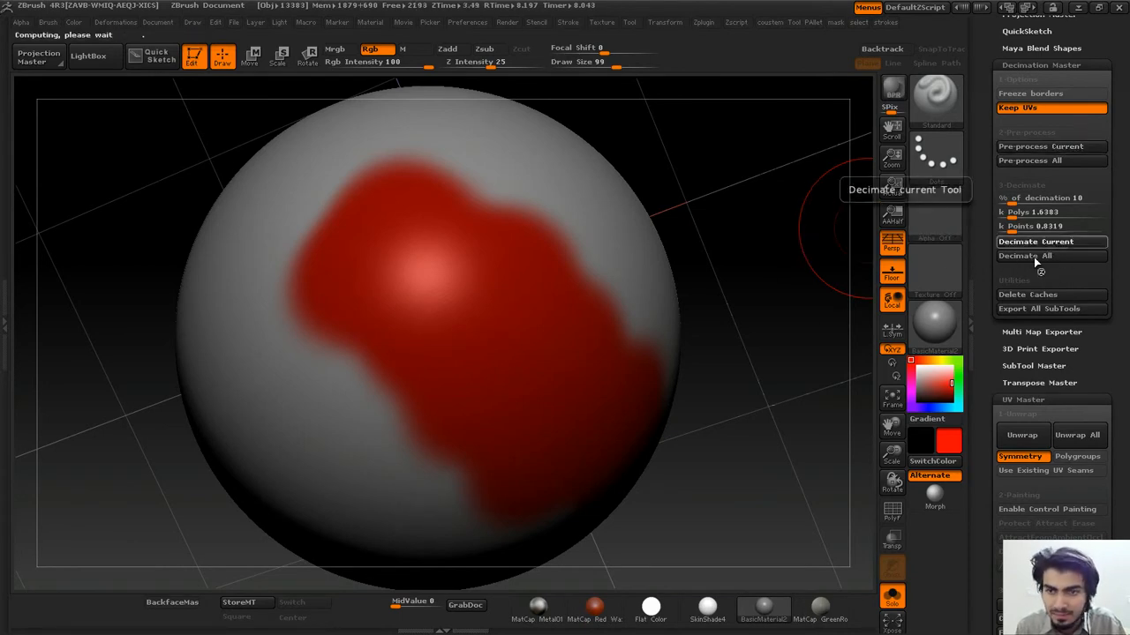
pyautogui.click(1036, 241)
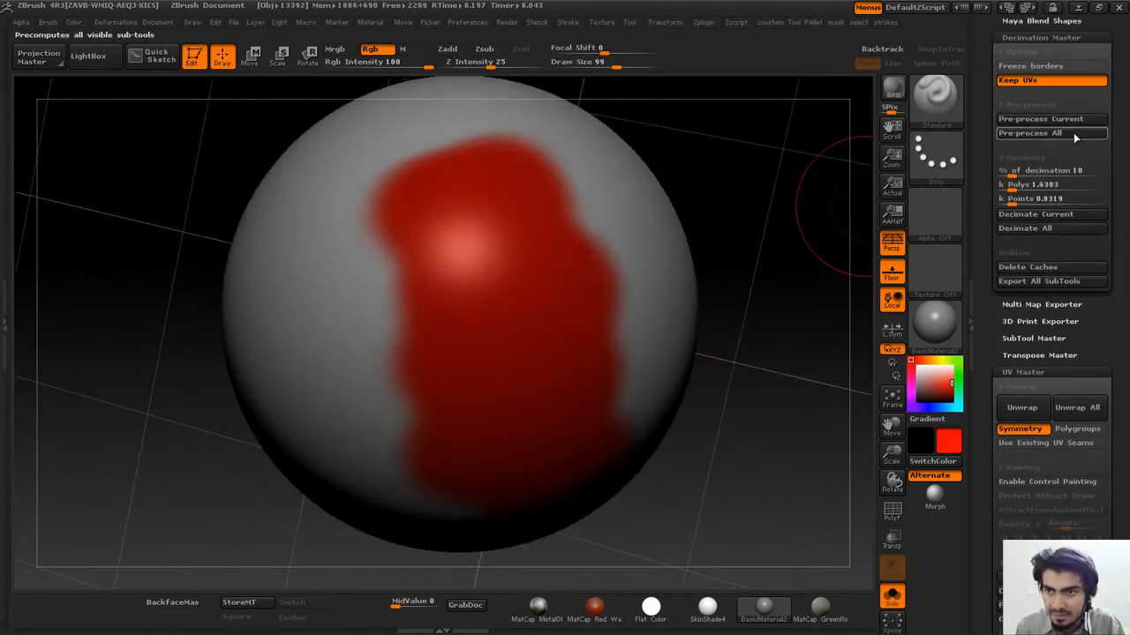
# Pre-process and decimate the sphere again, then turn the view to inspect its triangles.
pyautogui.click(1049, 118)
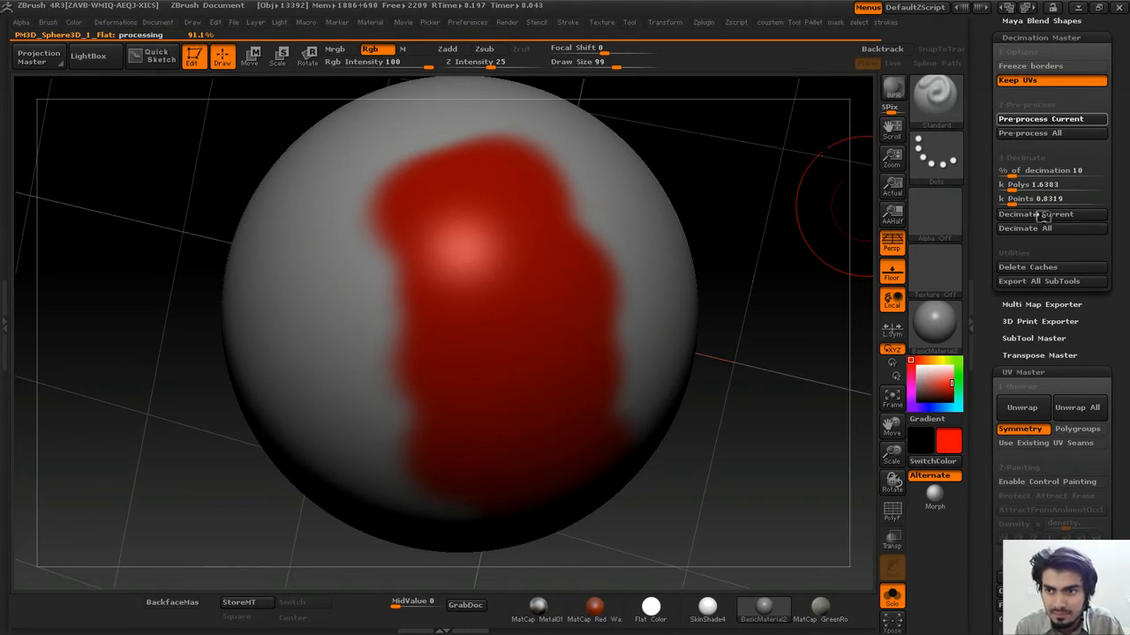
pyautogui.click(1035, 214)
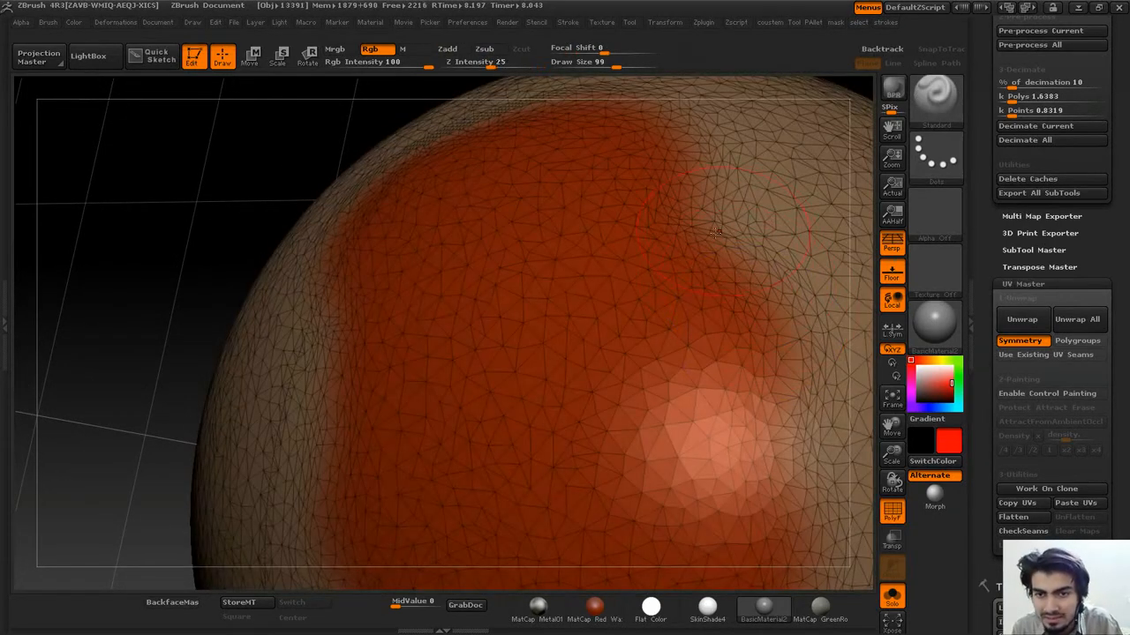
pyautogui.moveTo(714, 232); pyautogui.dragTo(151, 280)
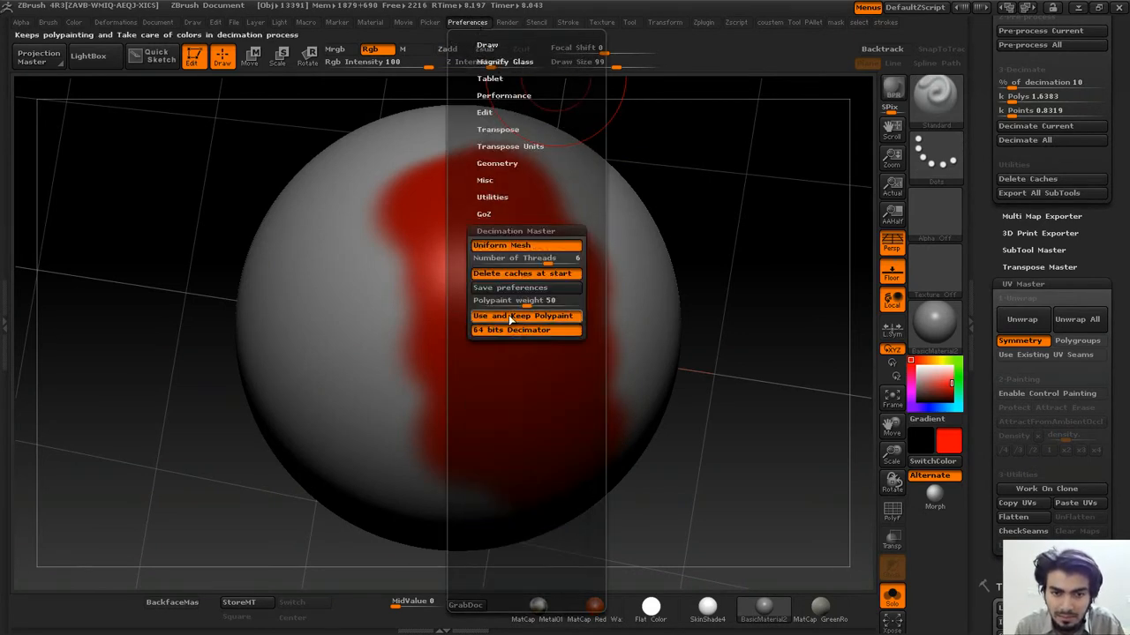
# Turn on Keep Polypaint, clear the decimation caches, and re-run pre-process and decimation on the sphere.
pyautogui.click(765, 249)
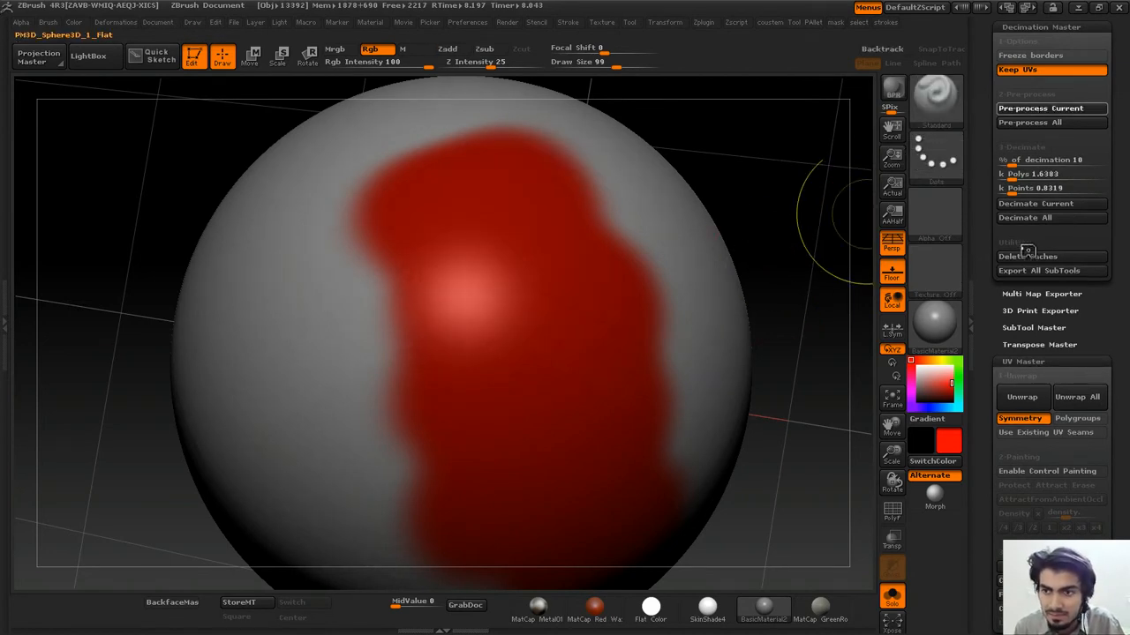
pyautogui.click(1036, 203)
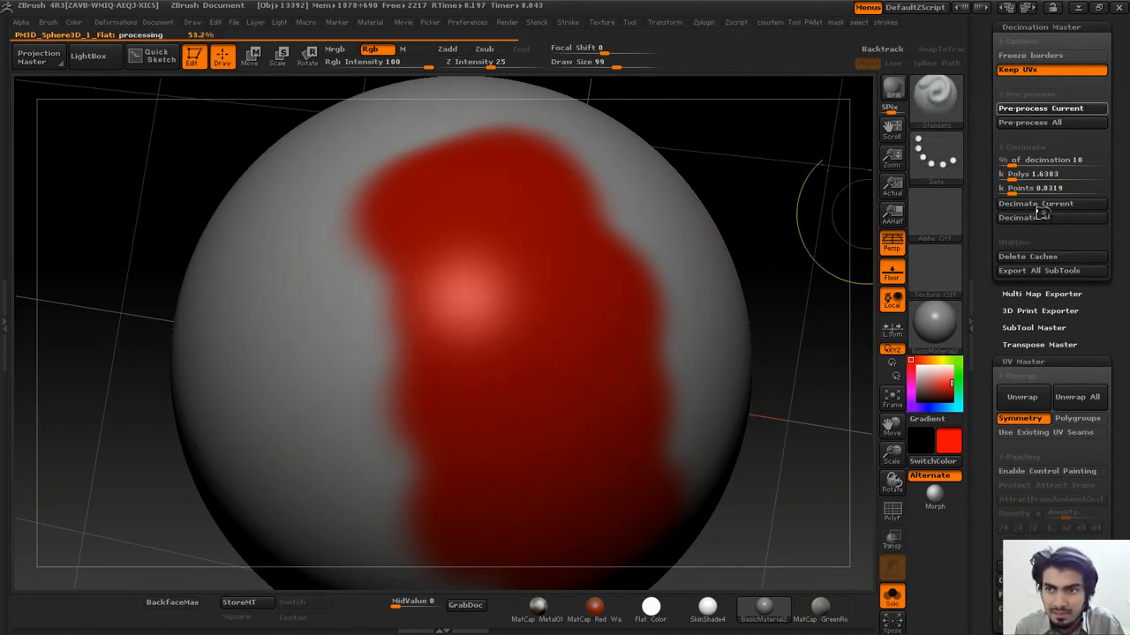
pyautogui.click(1035, 203)
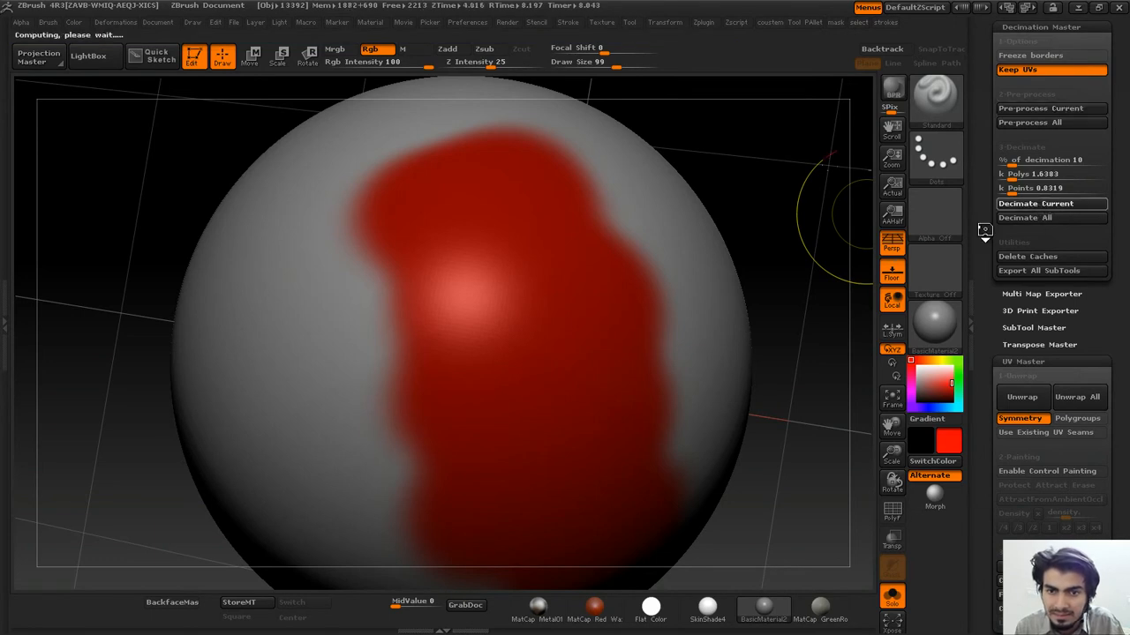
pyautogui.click(1035, 203)
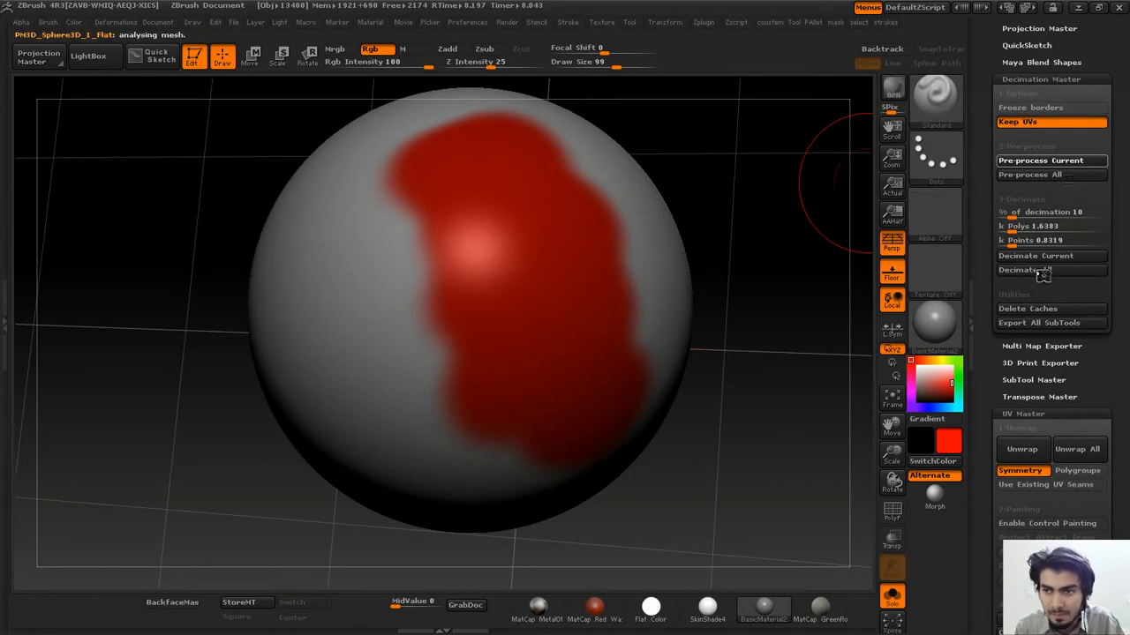
# Decimate all subtools, bake the red polypaint into a new texture map, and switch Texture On.
pyautogui.click(1035, 255)
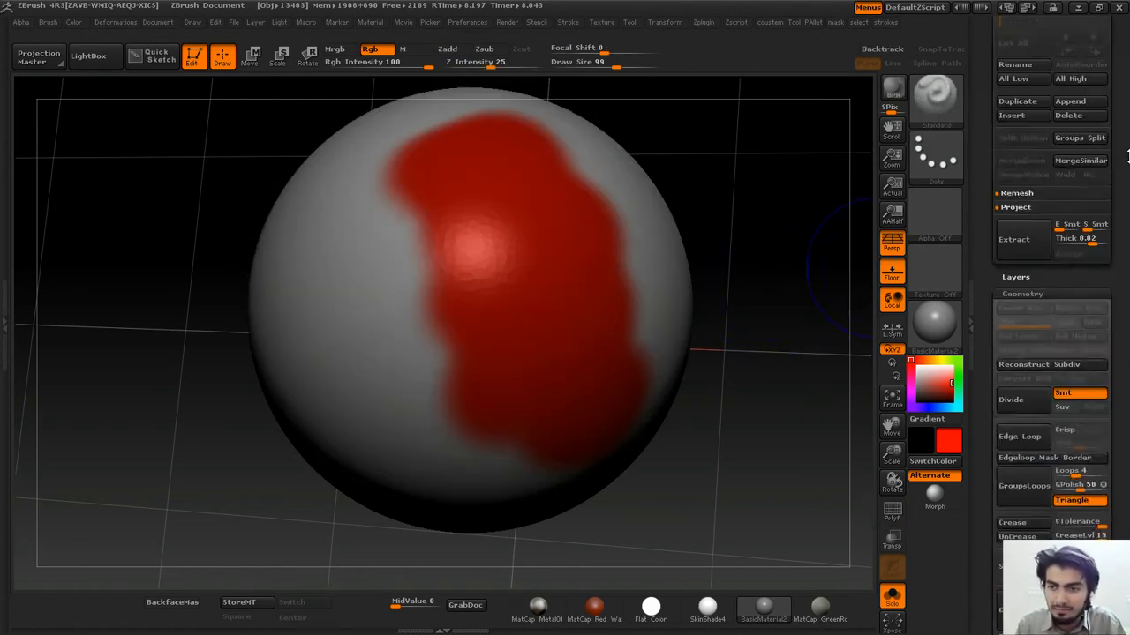
pyautogui.click(1077, 330)
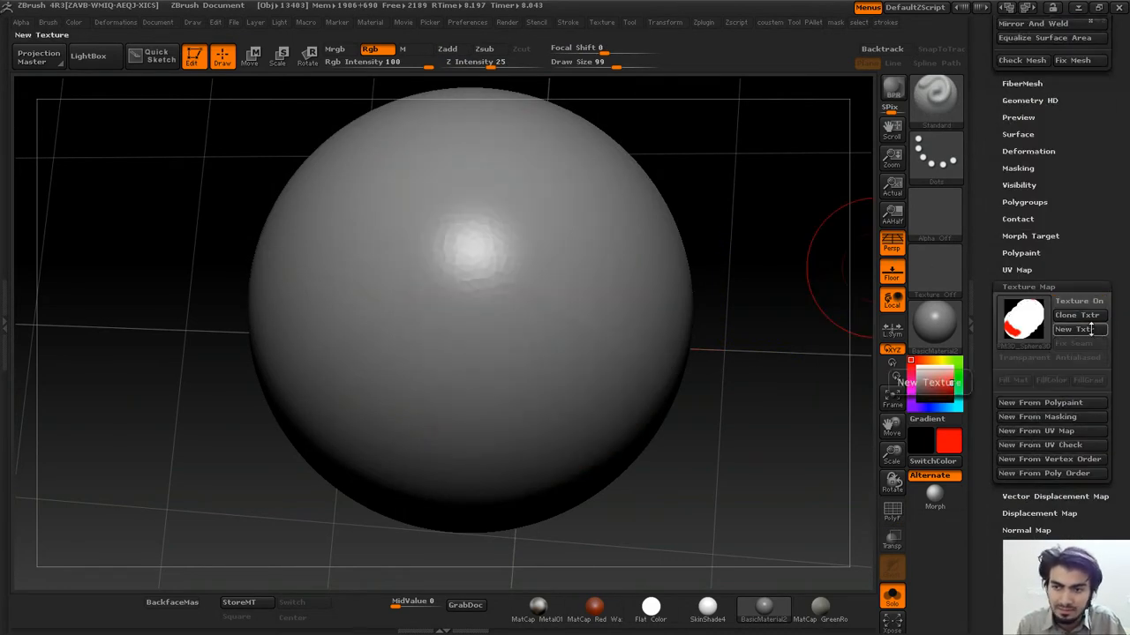
pyautogui.click(1076, 315)
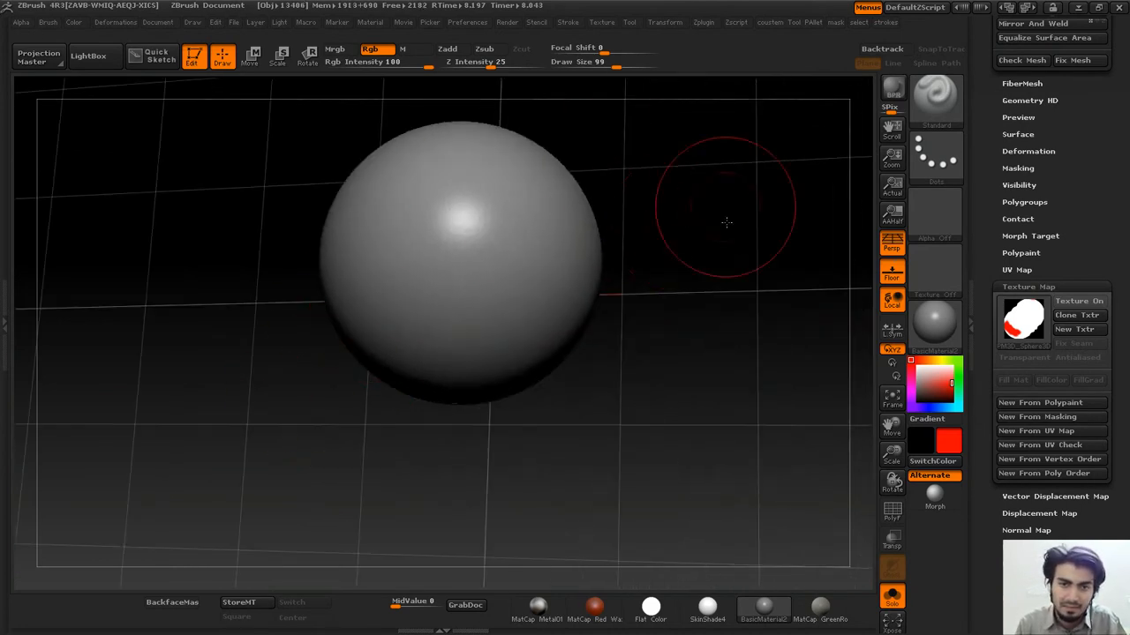
pyautogui.click(1080, 301)
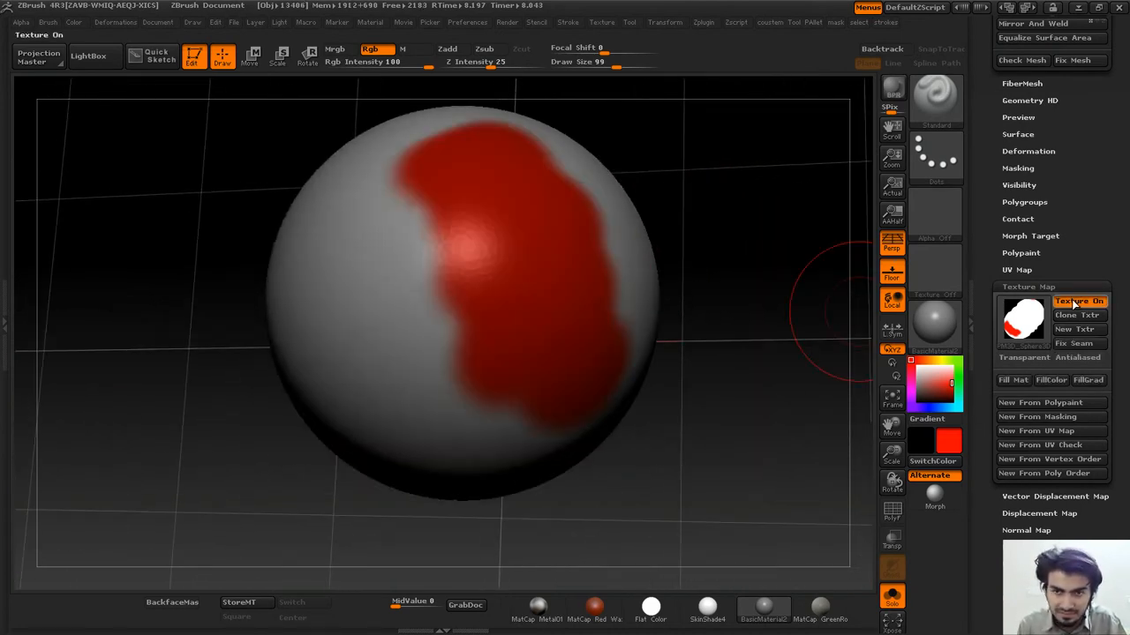